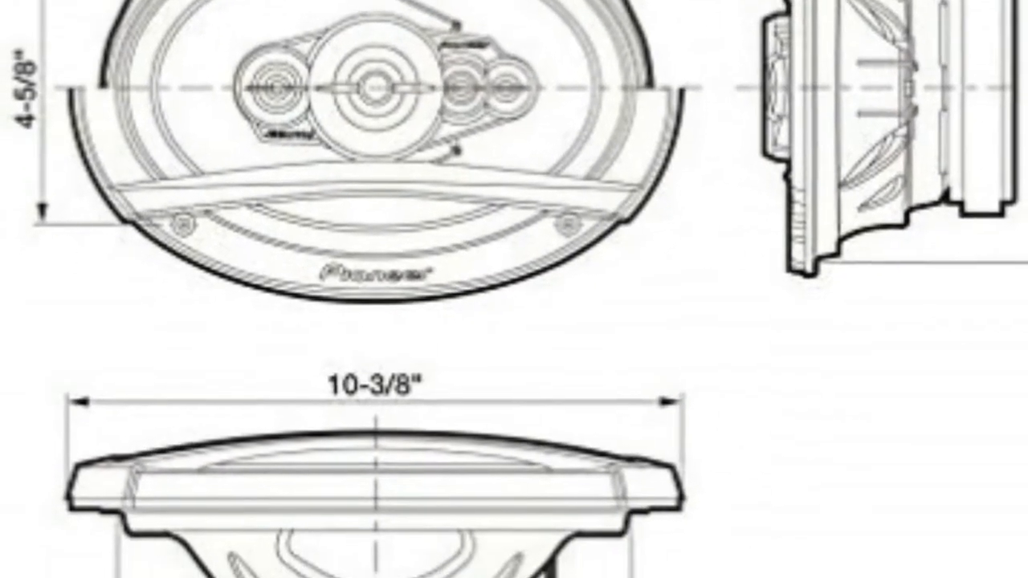
scroll("down", 3)
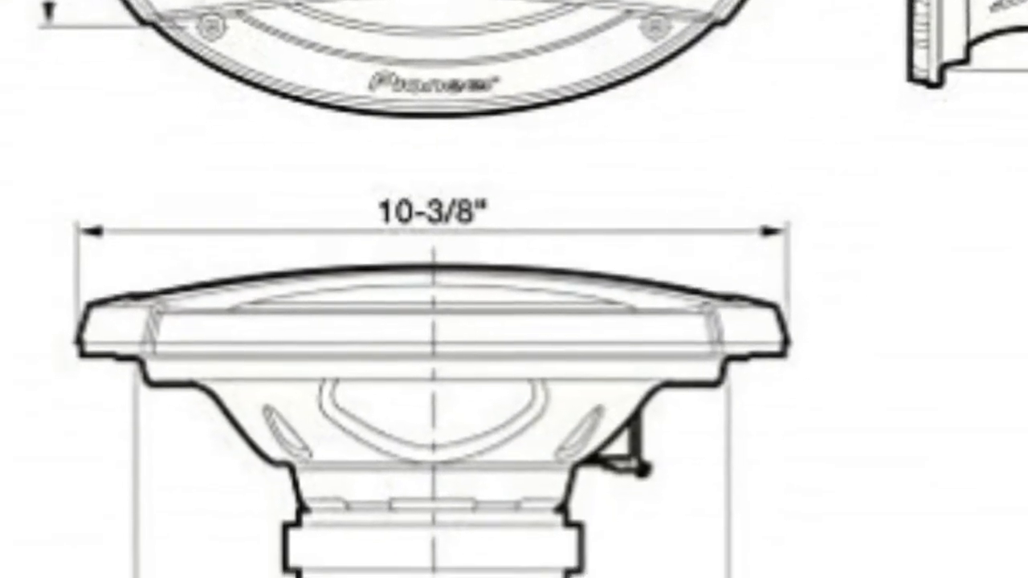